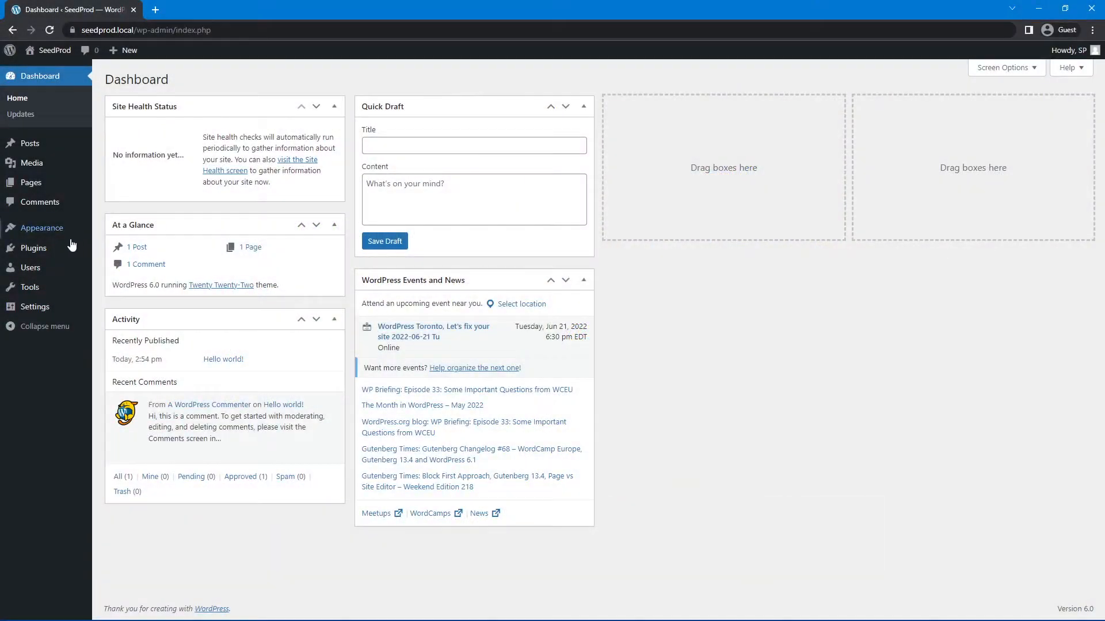
Search the plugin directory for SeedProd and install it to reach its welcome screen.
{"action": "left_click", "coordinate": [23, 245]}
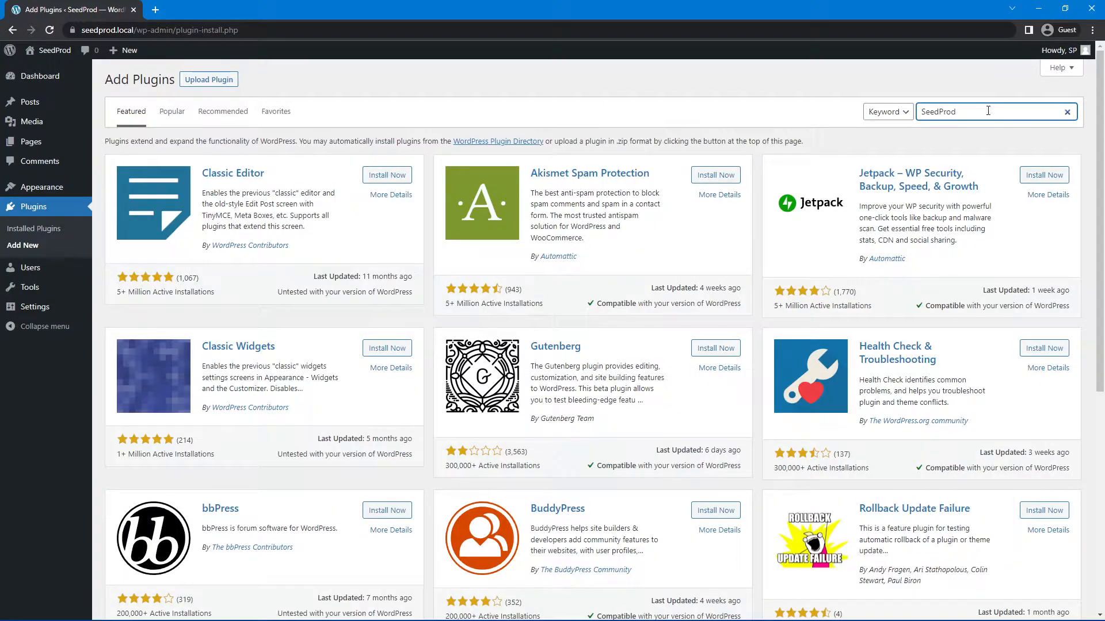
{"action": "key", "text": "Enter"}
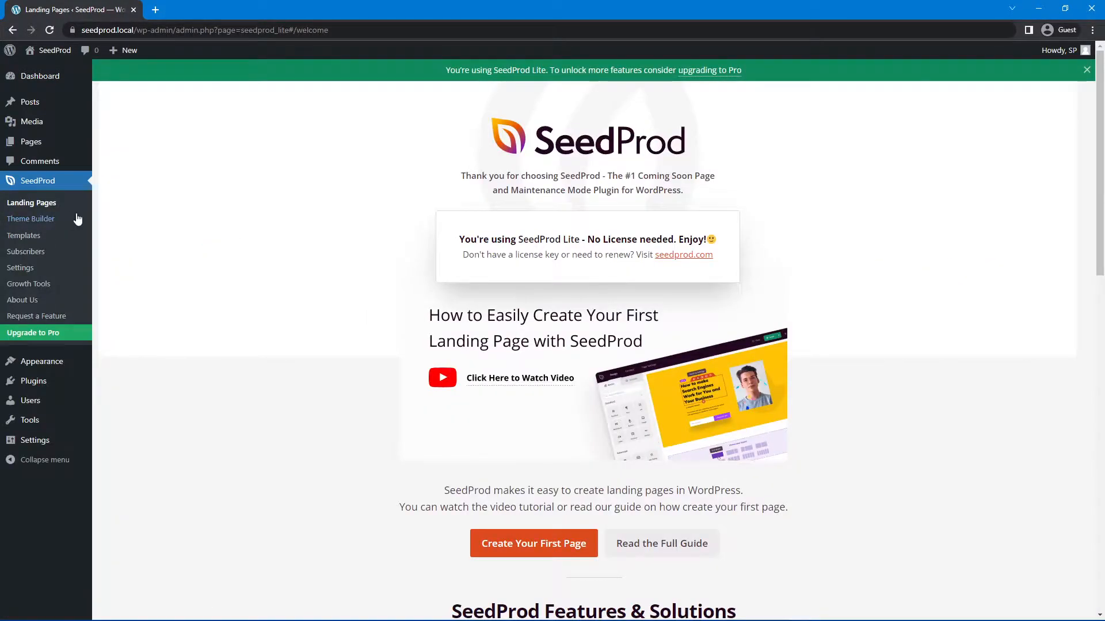
From Landing Pages, set up a coming soon page using the Rocket Coming Soon Page template.
{"action": "left_click", "coordinate": [31, 203]}
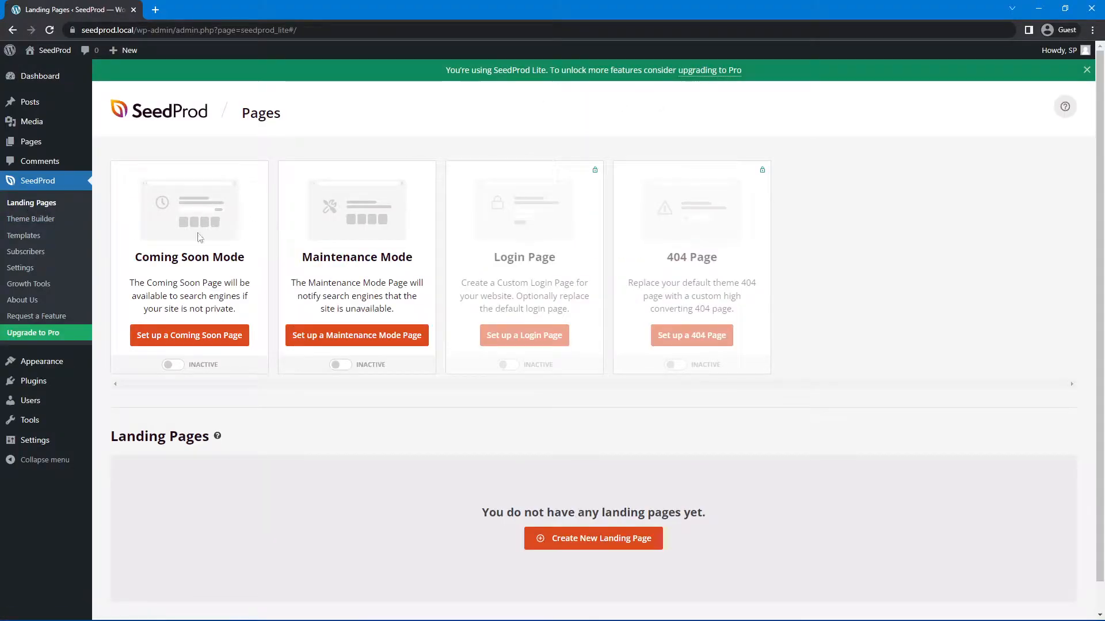
{"action": "left_click", "coordinate": [189, 335]}
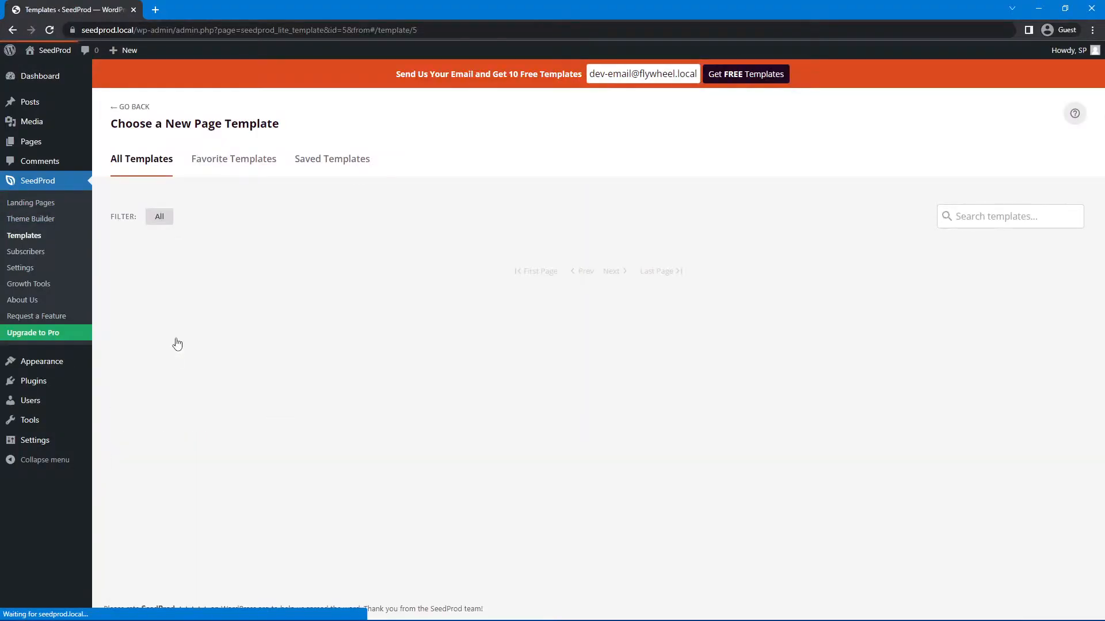
{"action": "left_click", "coordinate": [209, 215]}
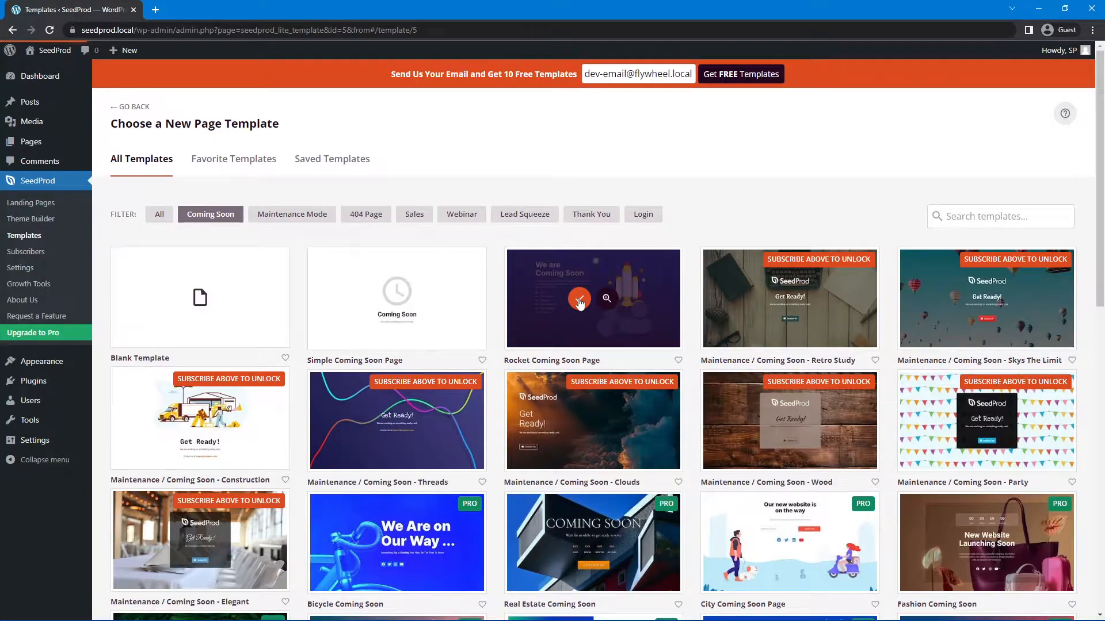
{"action": "left_click", "coordinate": [580, 299]}
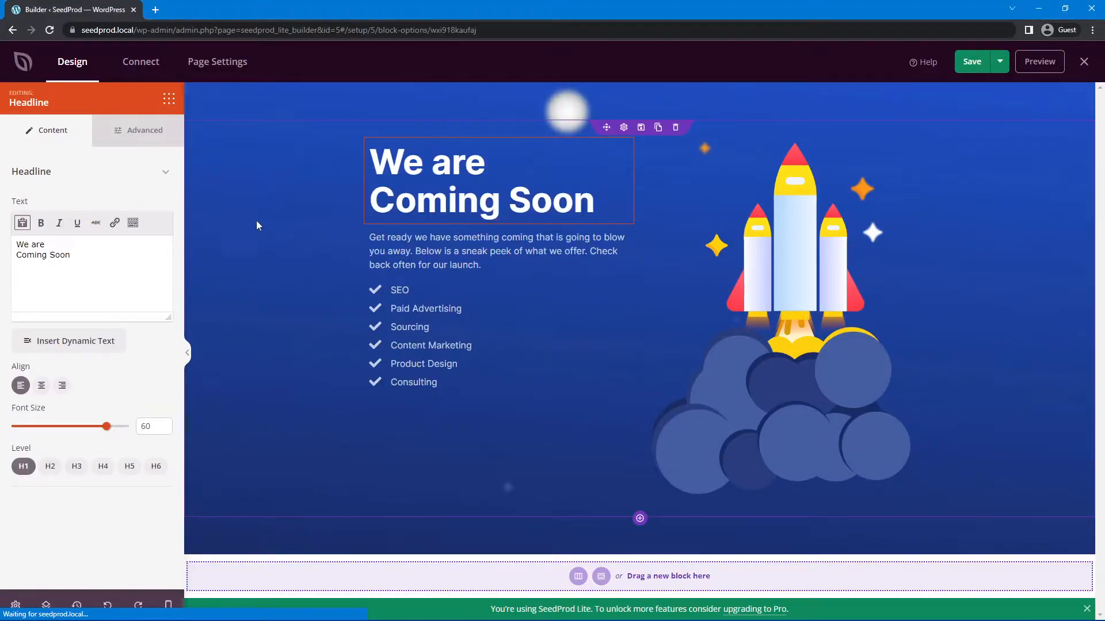
Reduce the headline font size to 56 and rewrite the intro paragraph and digital-art feature list.
{"action": "left_click_drag", "start_coordinate": [106, 426], "coordinate": [97, 426]}
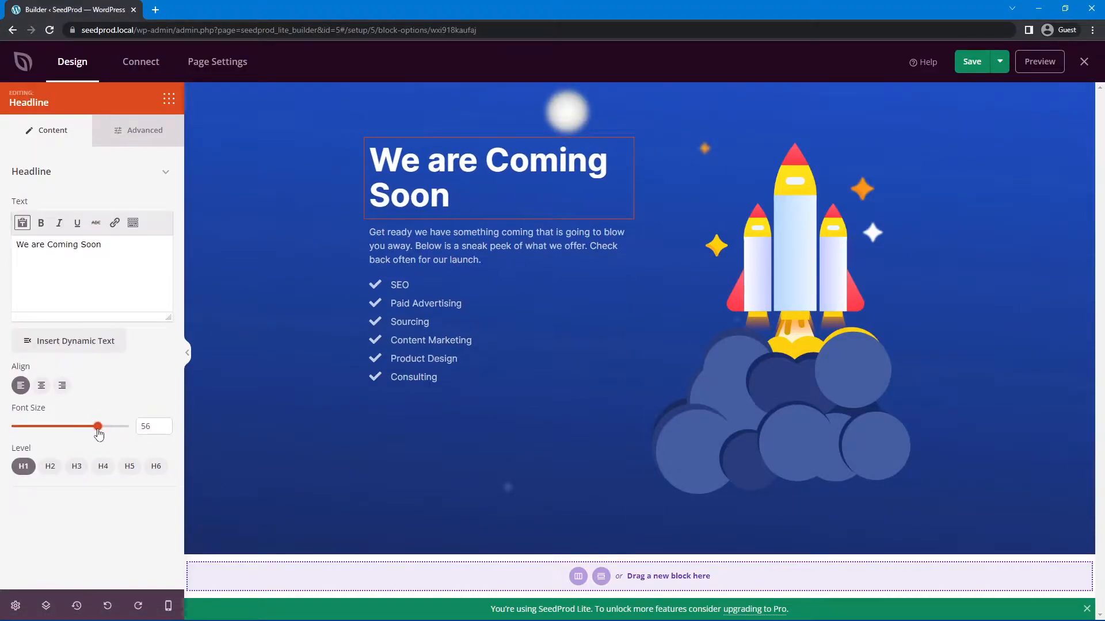
{"action": "left_click", "coordinate": [495, 205]}
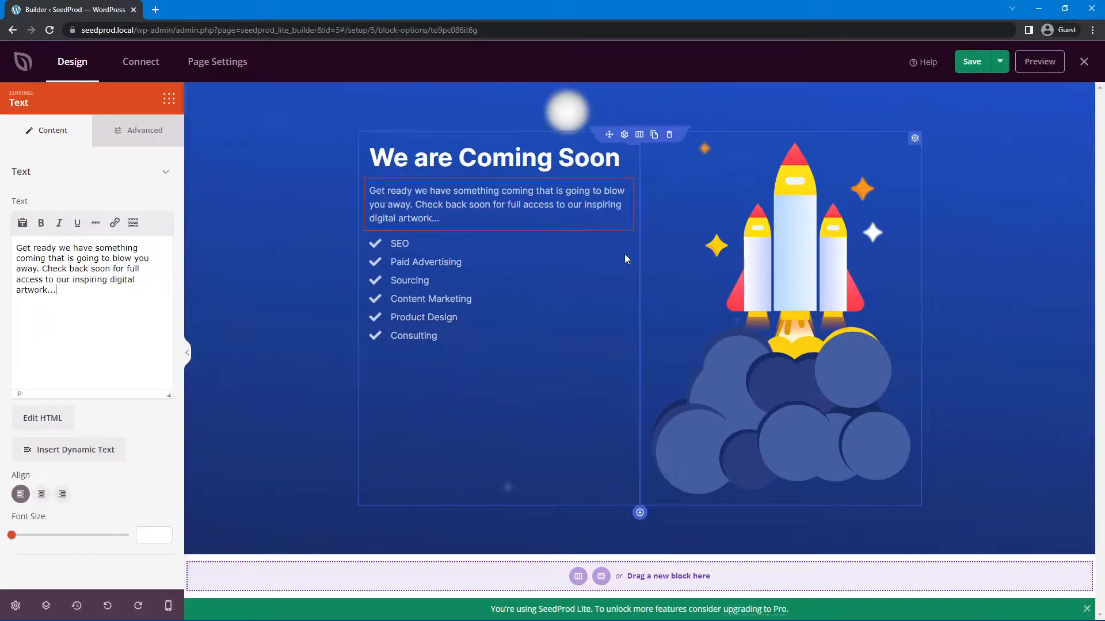
{"action": "left_click", "coordinate": [423, 289]}
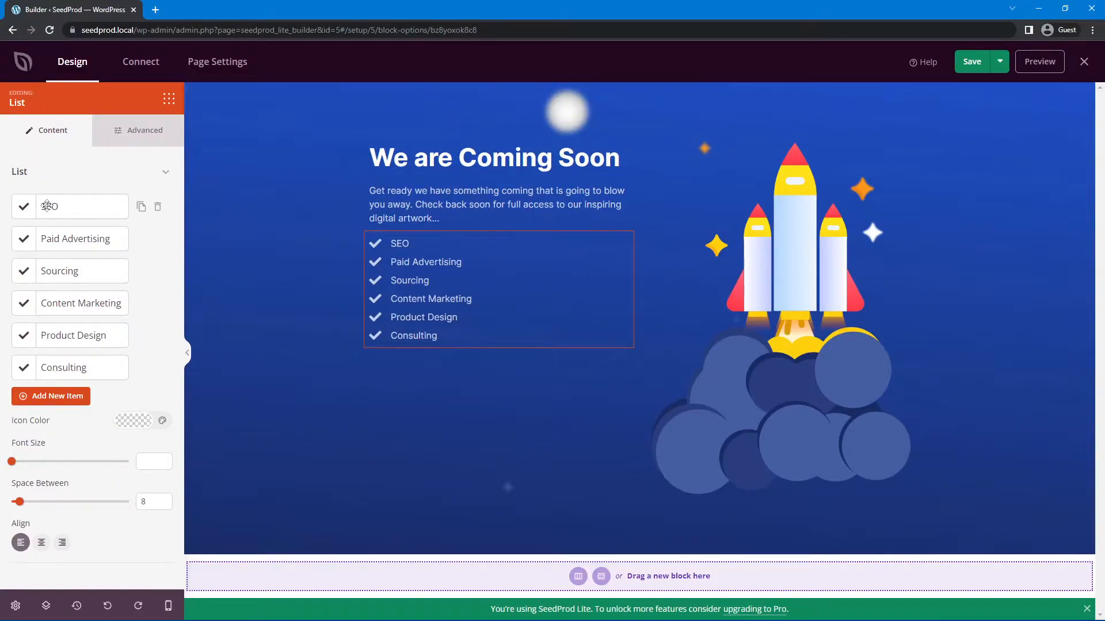
{"action": "left_click", "coordinate": [50, 206]}
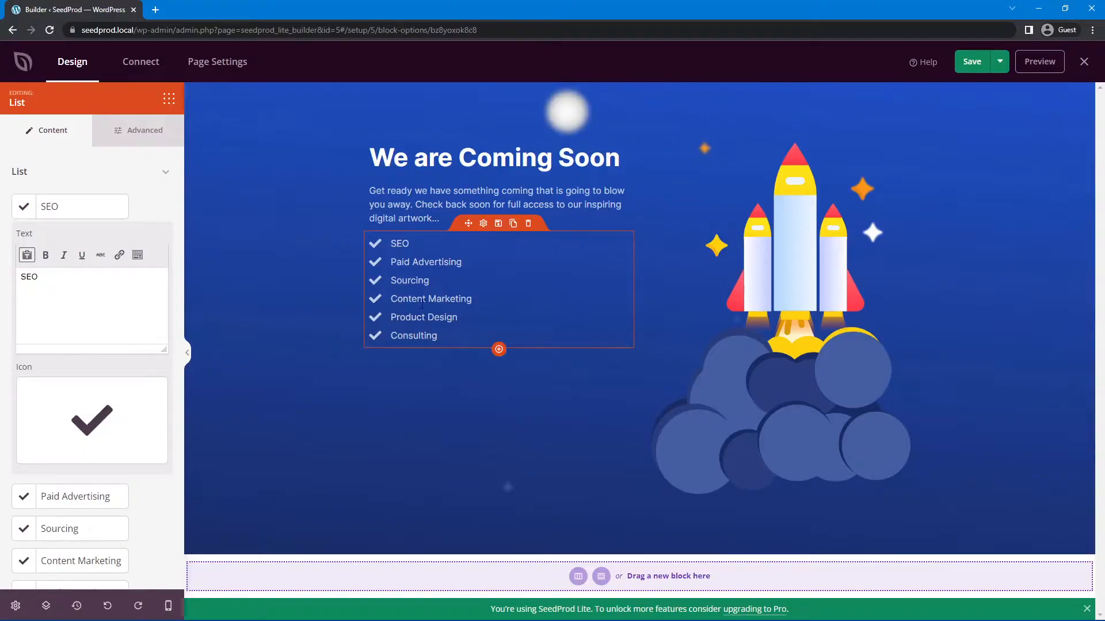
{"action": "left_click", "coordinate": [624, 134]}
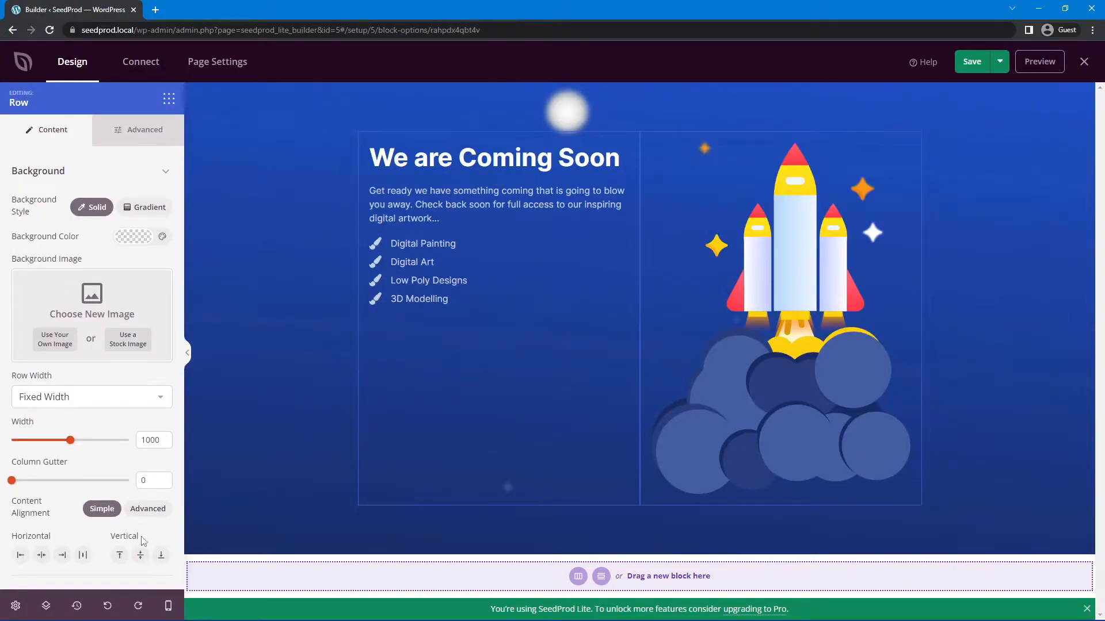
Centre the row's columns vertically and select the rocket illustration.
{"action": "left_click", "coordinate": [139, 556]}
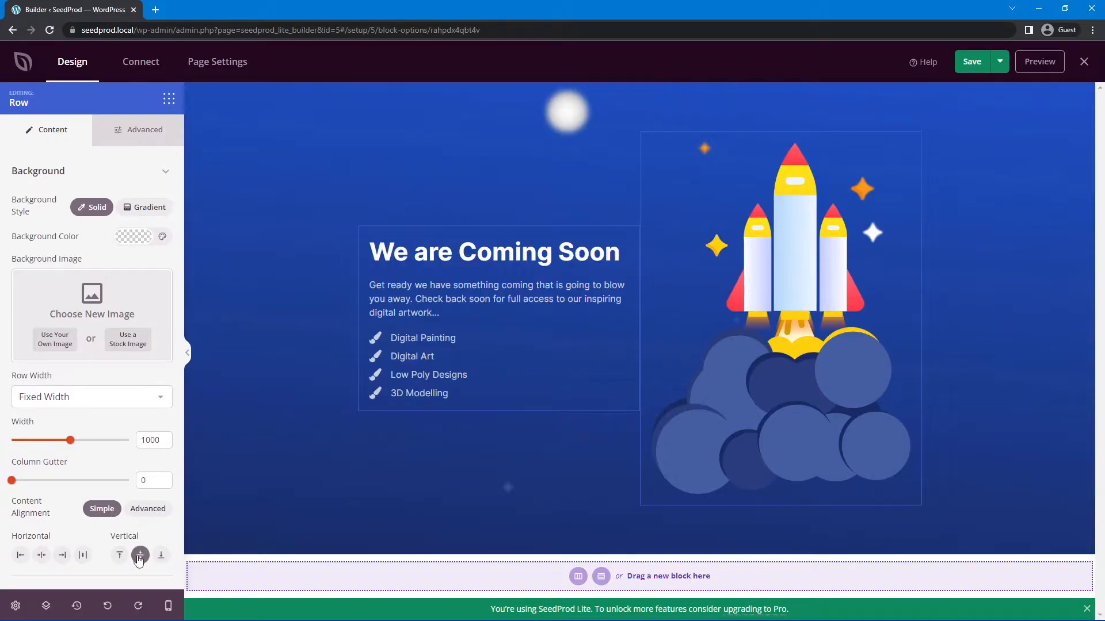
{"action": "left_click", "coordinate": [780, 318]}
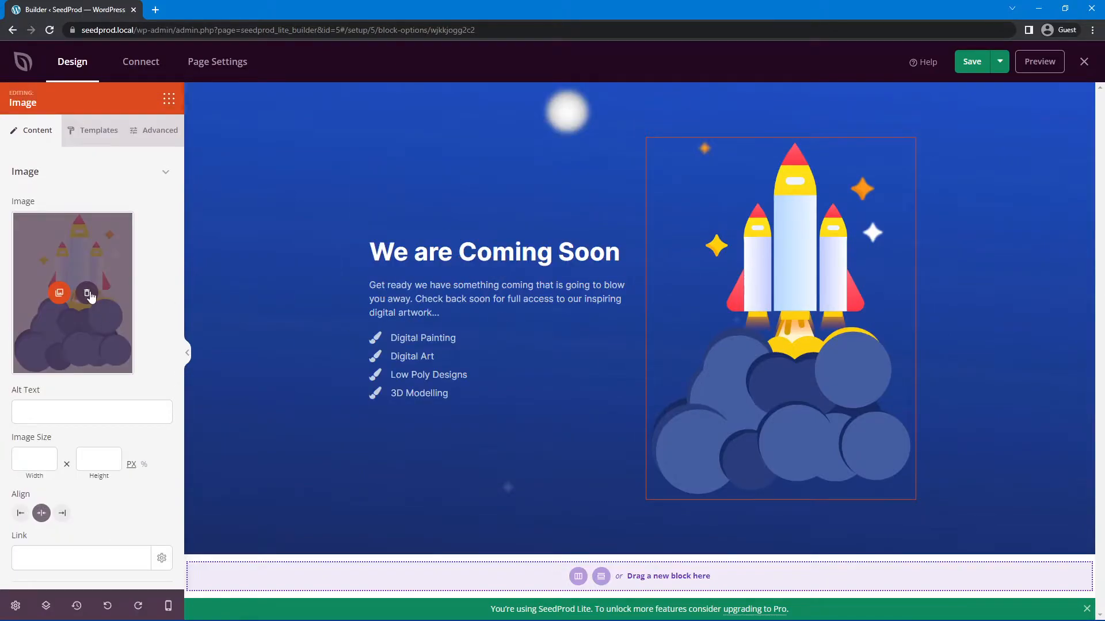
Swap the rocket for the astronaut from the Media Library and set the dark watercolor page background.
{"action": "left_click", "coordinate": [59, 294]}
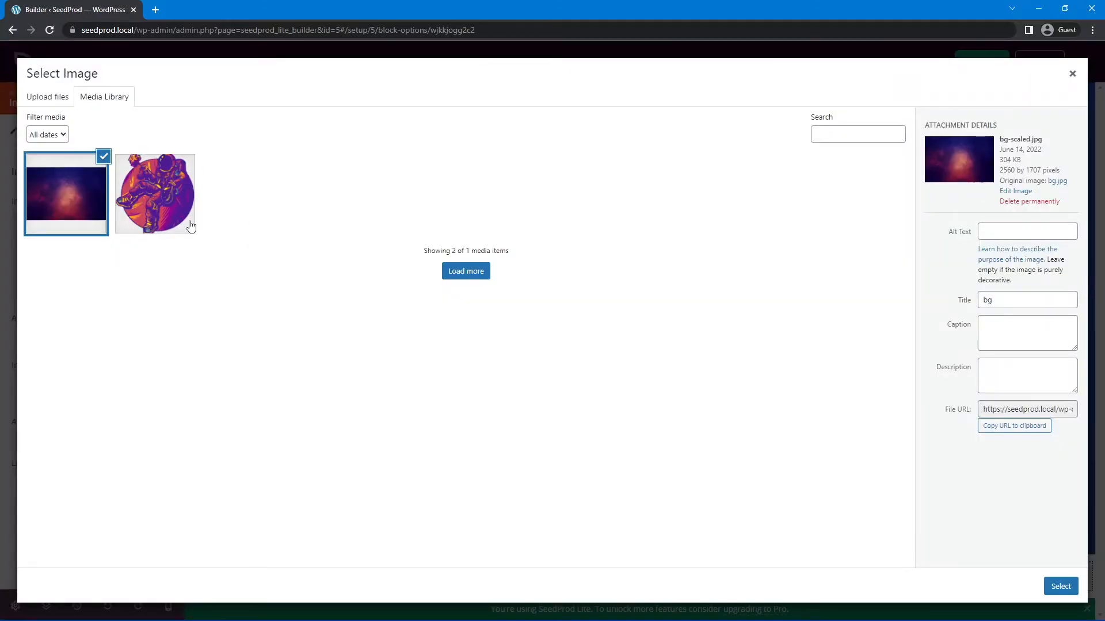
{"action": "left_click", "coordinate": [1060, 586]}
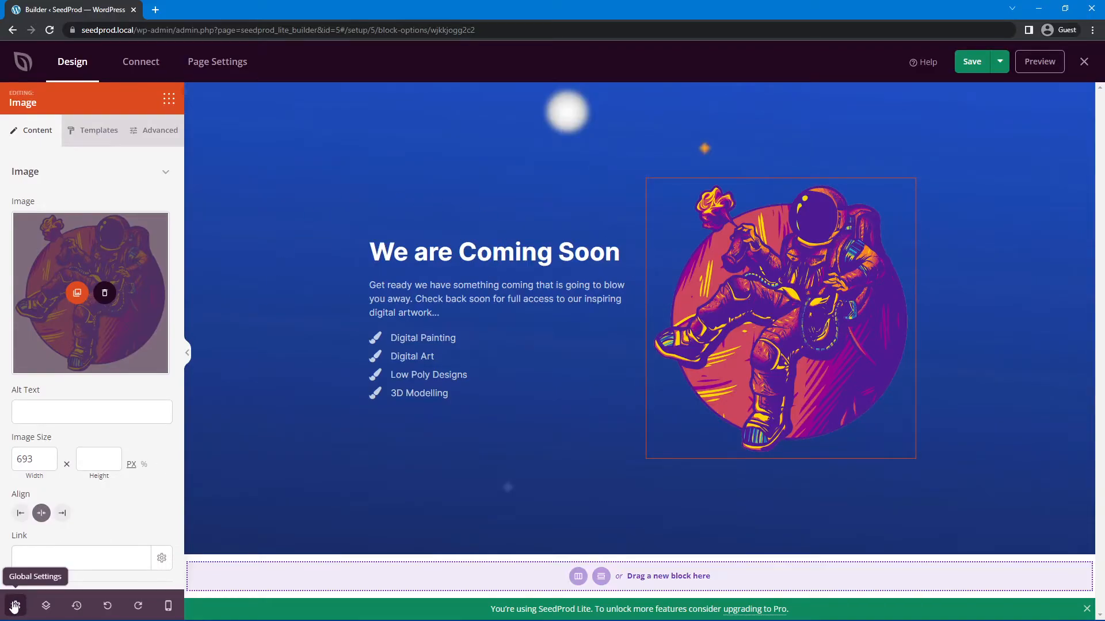
{"action": "left_click", "coordinate": [15, 606]}
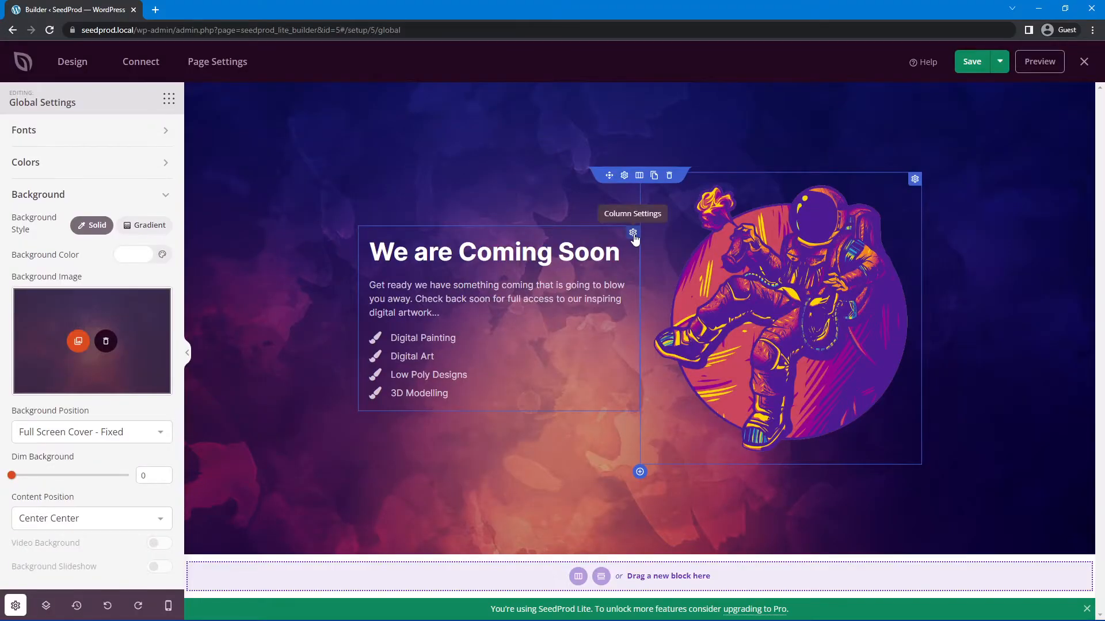
{"action": "left_click", "coordinate": [632, 233]}
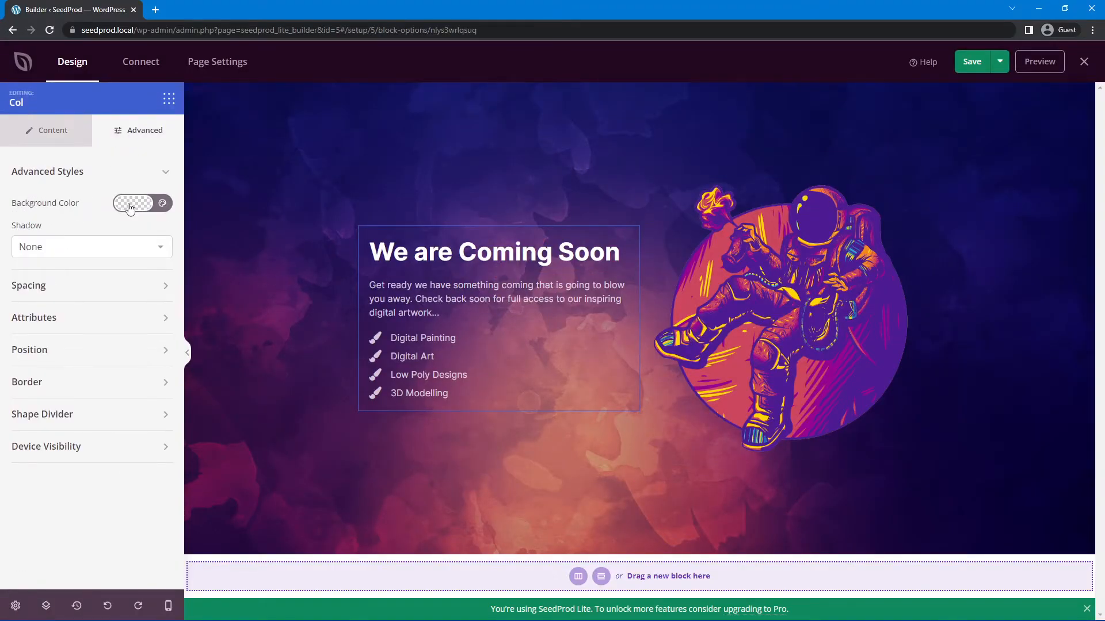
Give the text column a translucent dark background with border radius 25, then preview the saved page.
{"action": "left_click", "coordinate": [161, 202]}
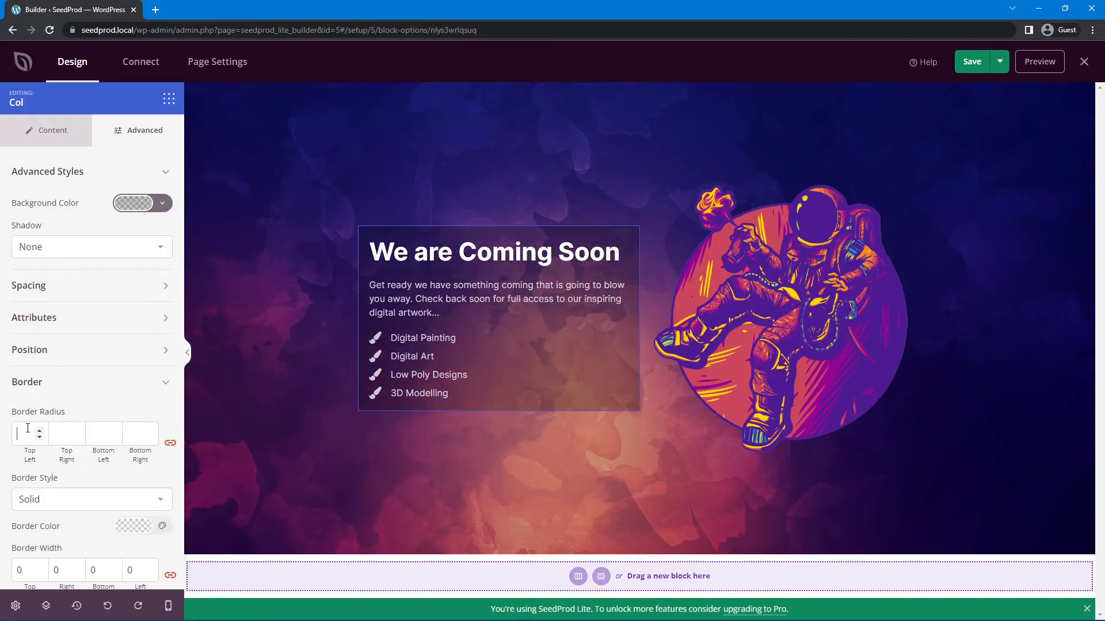
{"action": "type", "text": "25"}
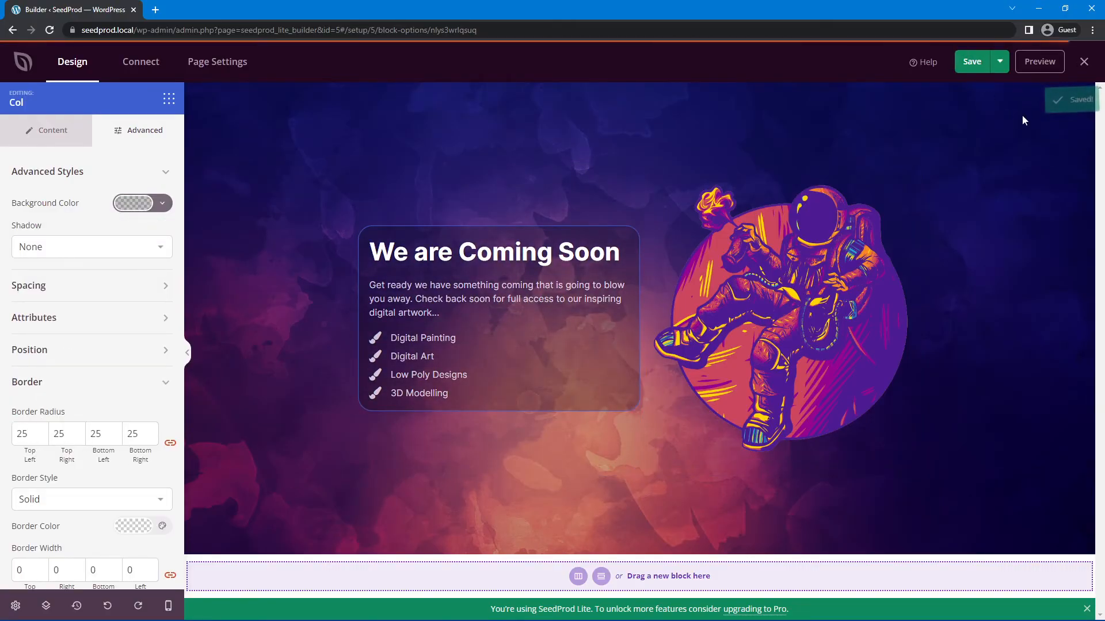
{"action": "left_click", "coordinate": [1038, 61]}
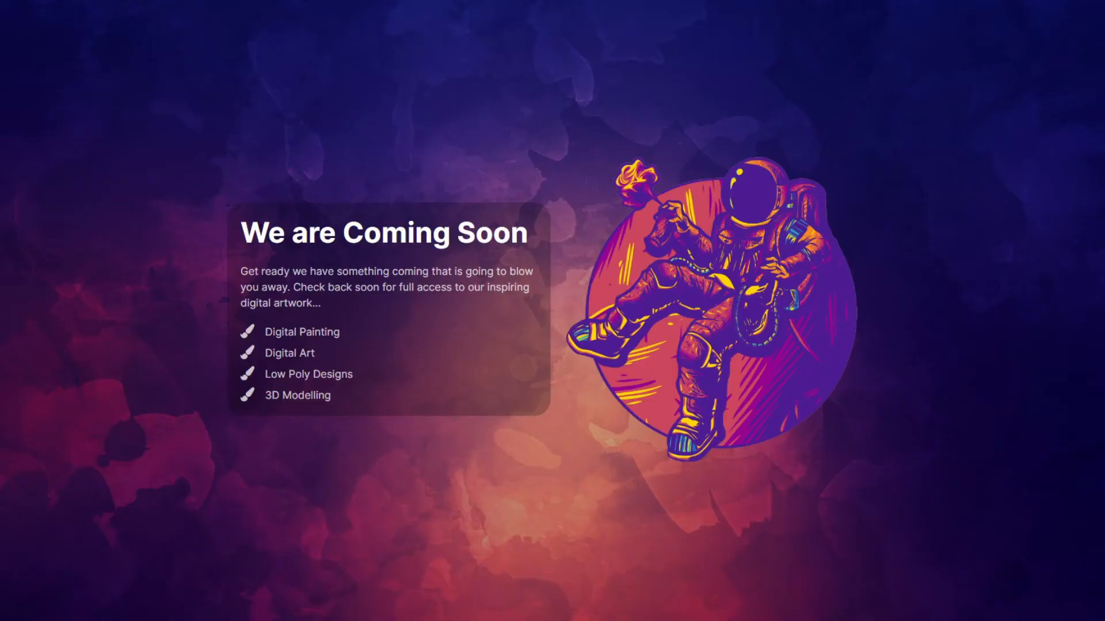